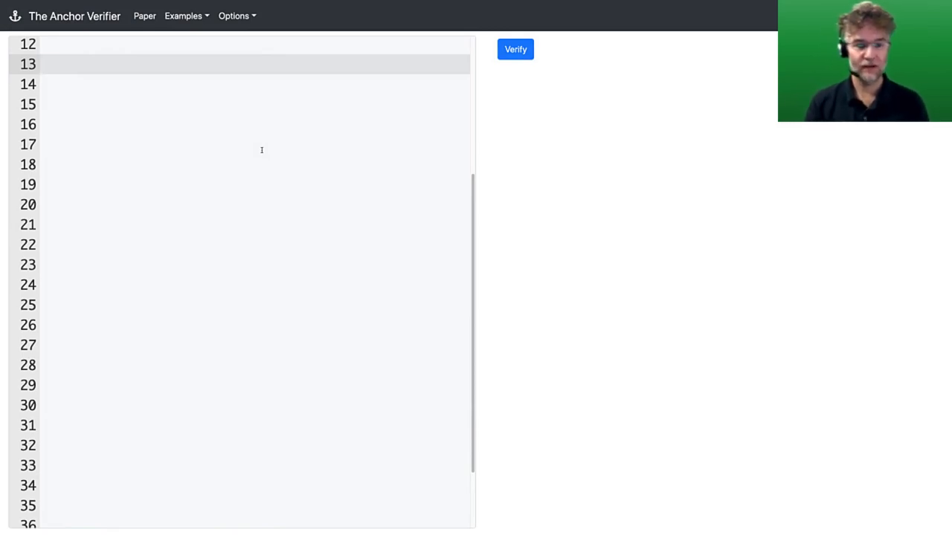
# - Declare class Stack with head's moves_as annotation: holds(this) ? B : E
pyautogui.write('class Stack {')
pyautogui.click(254, 104)
pyautogui.write('Node head moves_a')
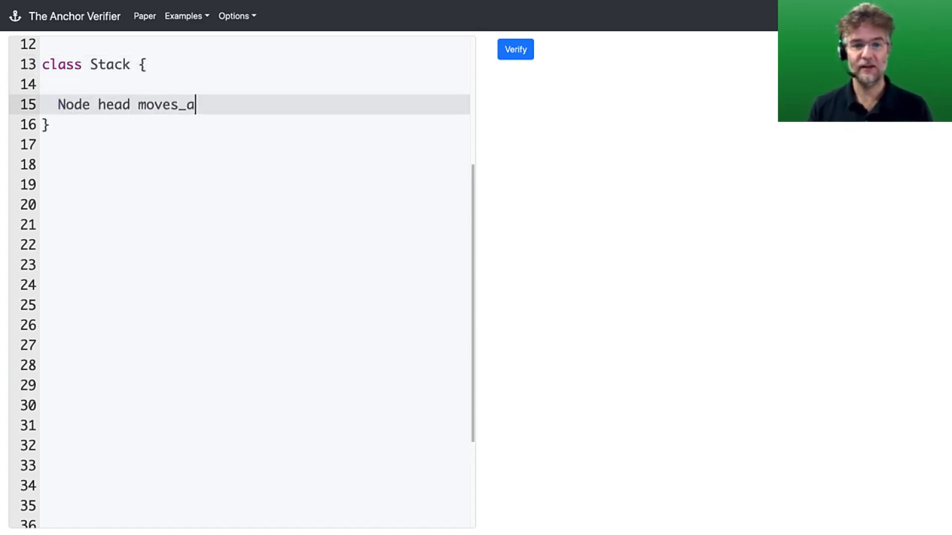
pyautogui.write('s holds(this)')
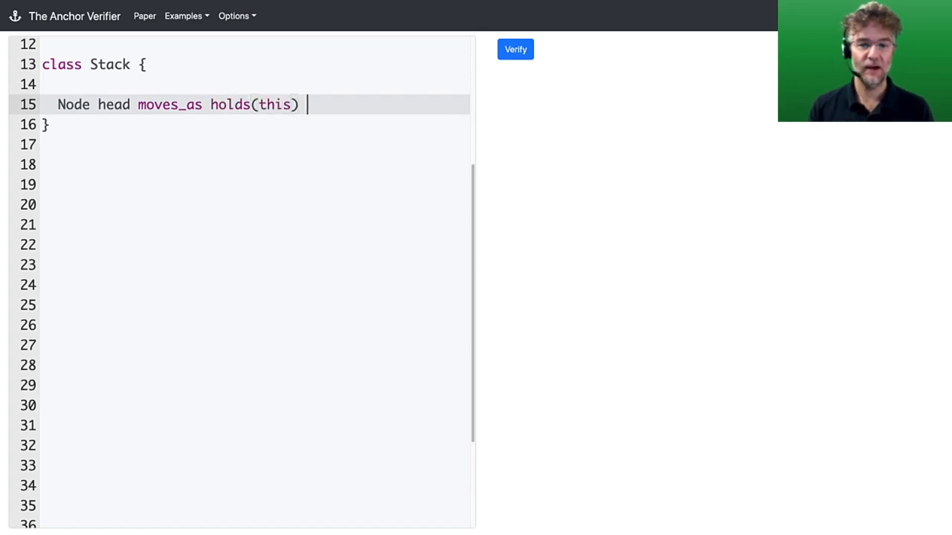
pyautogui.write('? B : E;')
pyautogui.click(256, 184)
pyautogui.write('N')
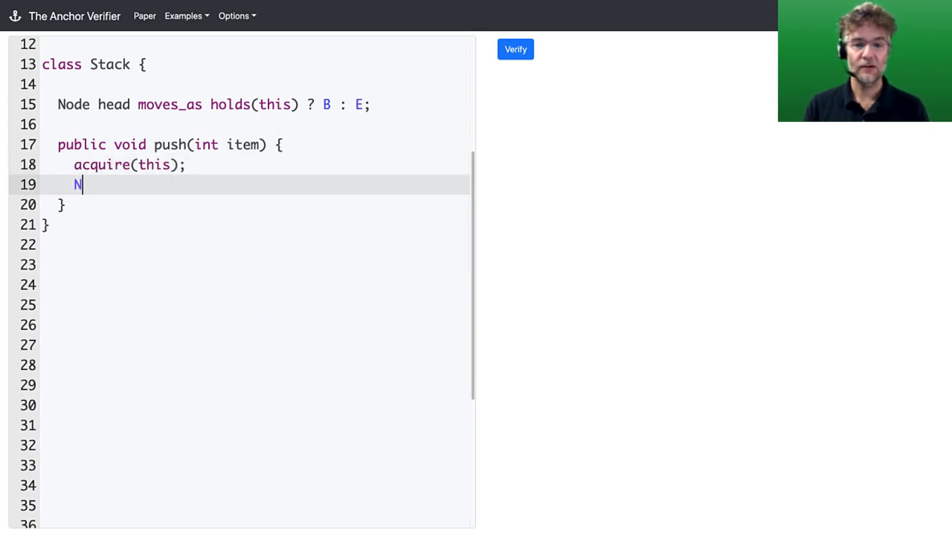
# - In push, create a new Node(item, this.head) and set this.head to it
pyautogui.write('ode node = new Node(item, this.head);')
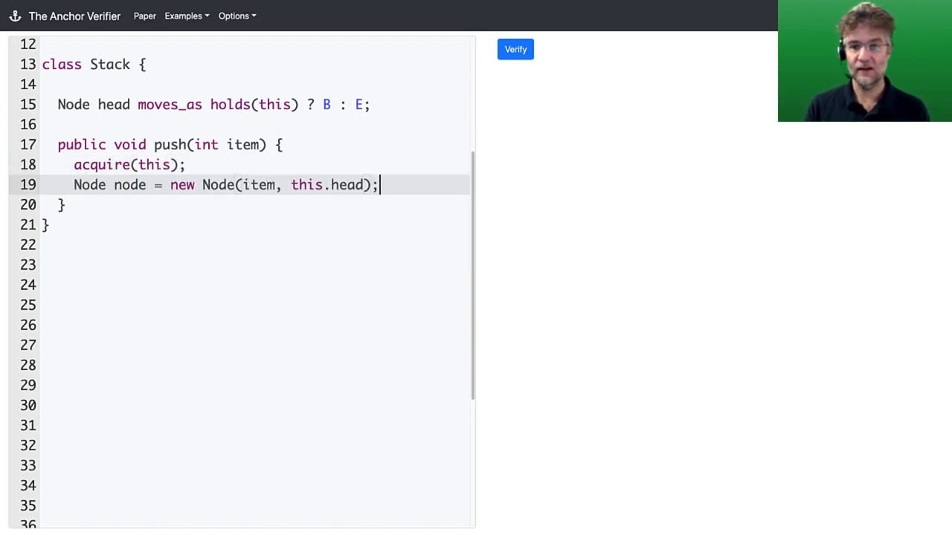
pyautogui.write('this.head = node;')
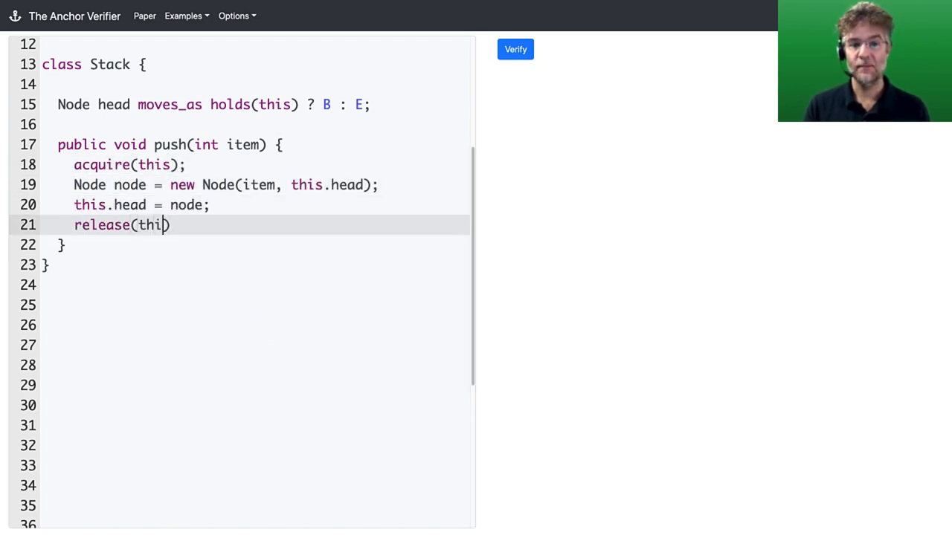
# - Verify the Stack class successfully, then add 'modifies this;' above push
pyautogui.click(515, 49)
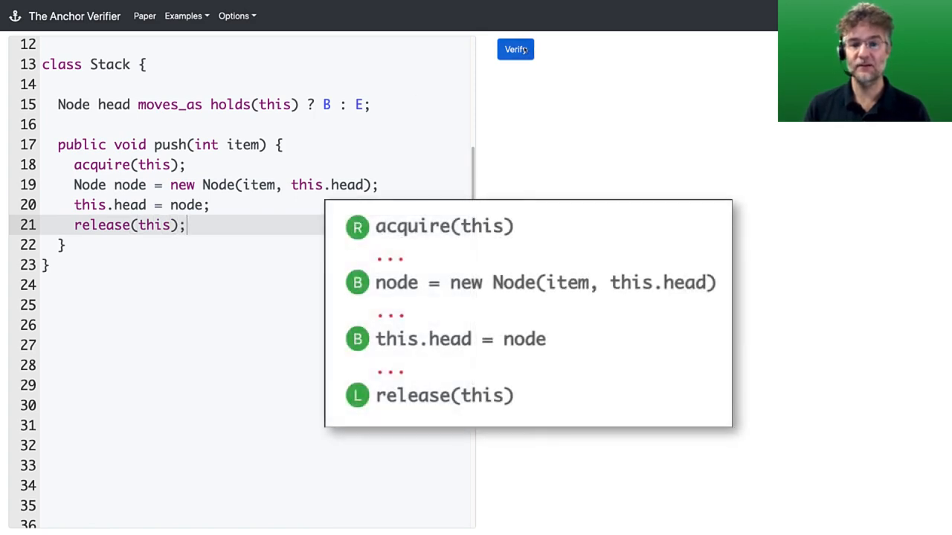
pyautogui.click(515, 49)
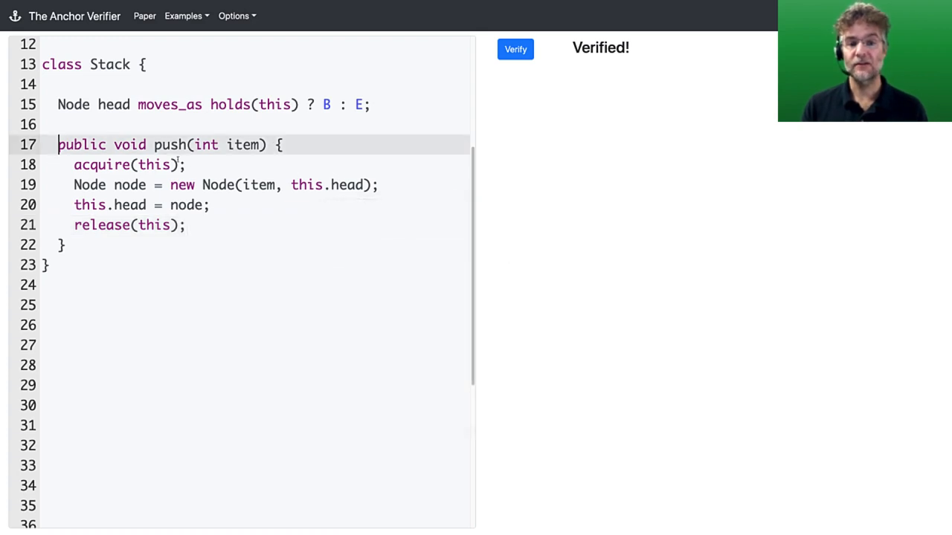
pyautogui.write('modifies this;')
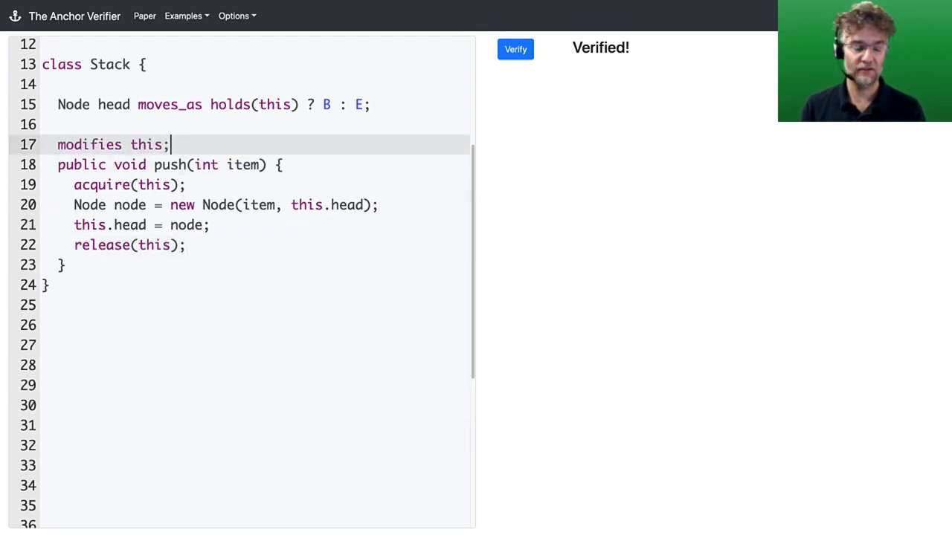
# - Add ensures clauses: this.head.next == old(this.head) and this.head.item == item
pyautogui.write('ensures this.he')
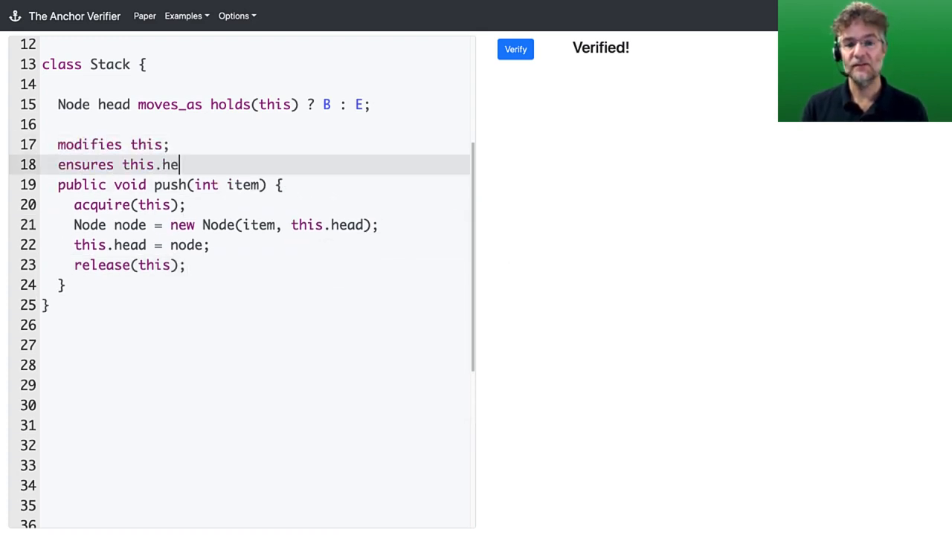
pyautogui.write('ad.next == old(this.')
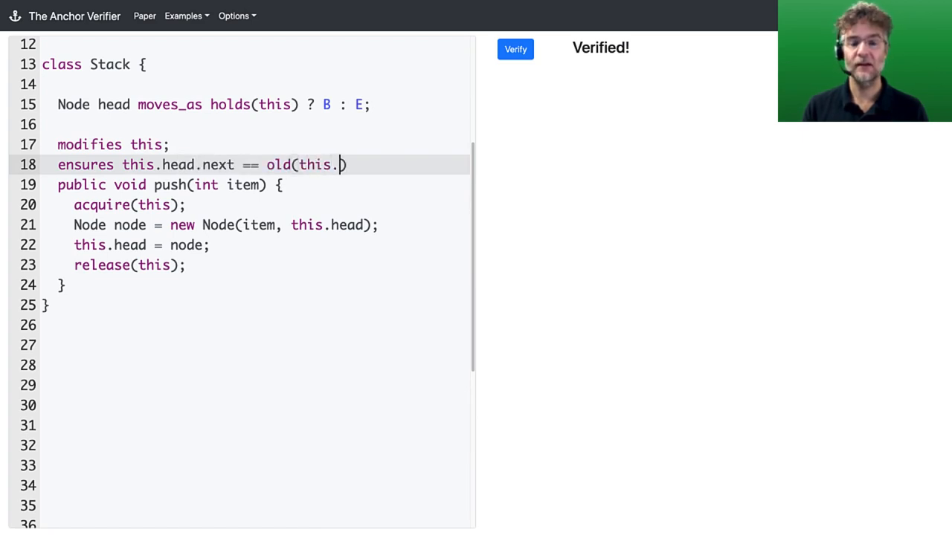
pyautogui.write('head);')
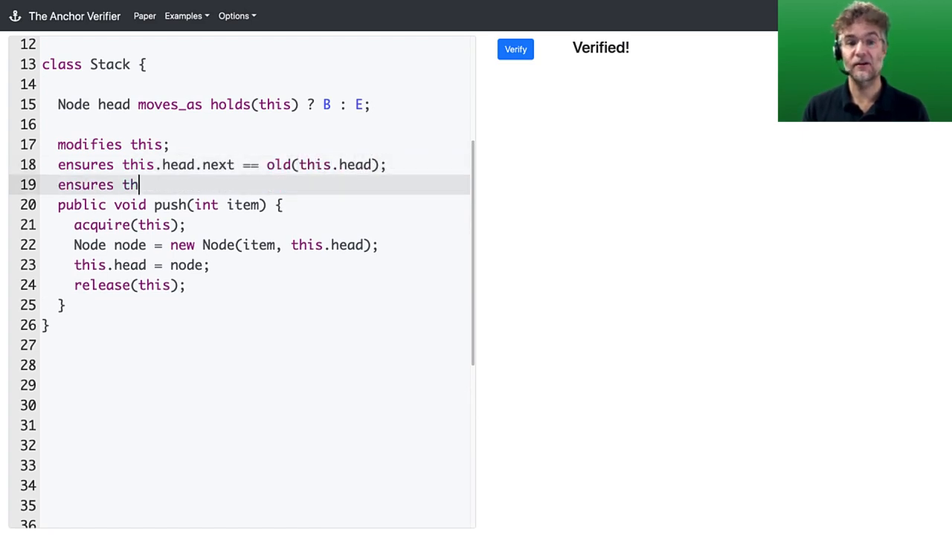
pyautogui.write('is.head.item == item;')
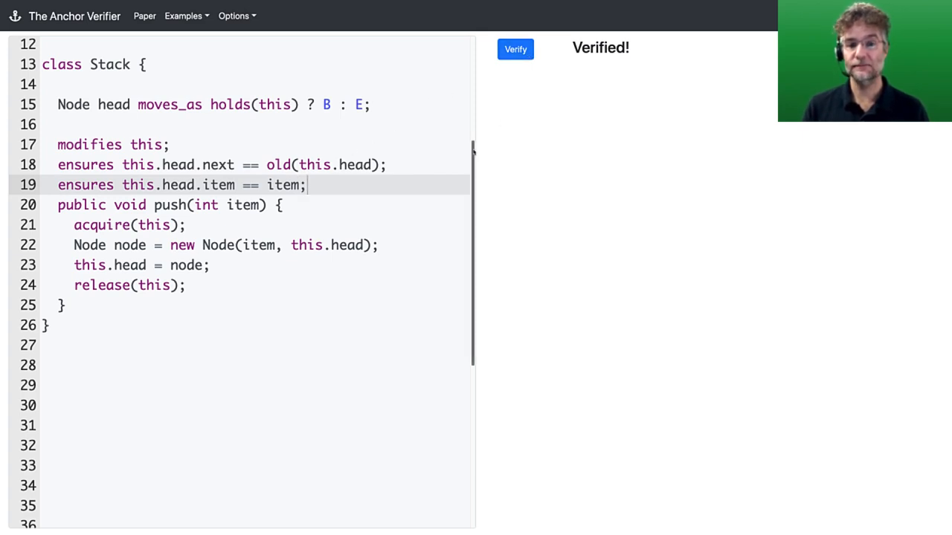
pyautogui.scroll(-3)
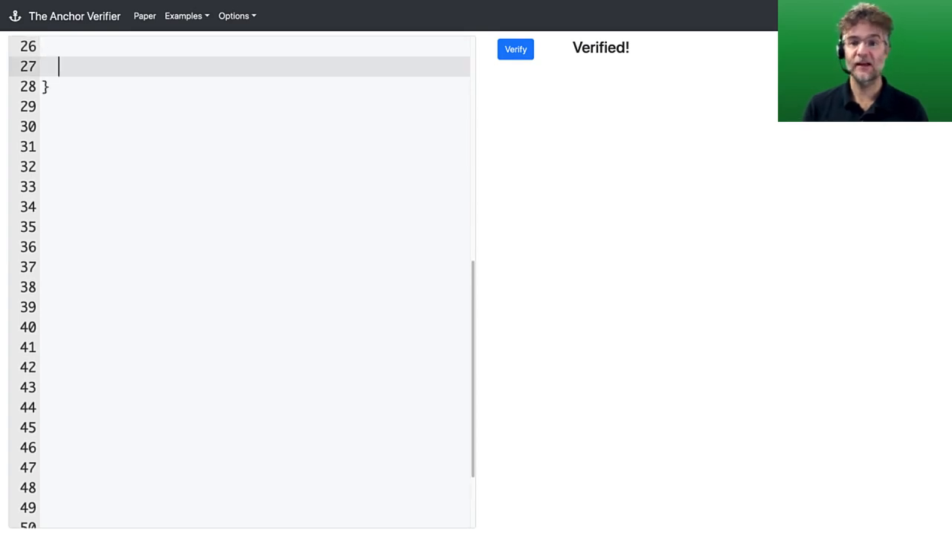
# - Write pop's header, acquire, and a while head == null loop with invariant holds(this), release and reacquire
pyautogui.write('public int pop()_')
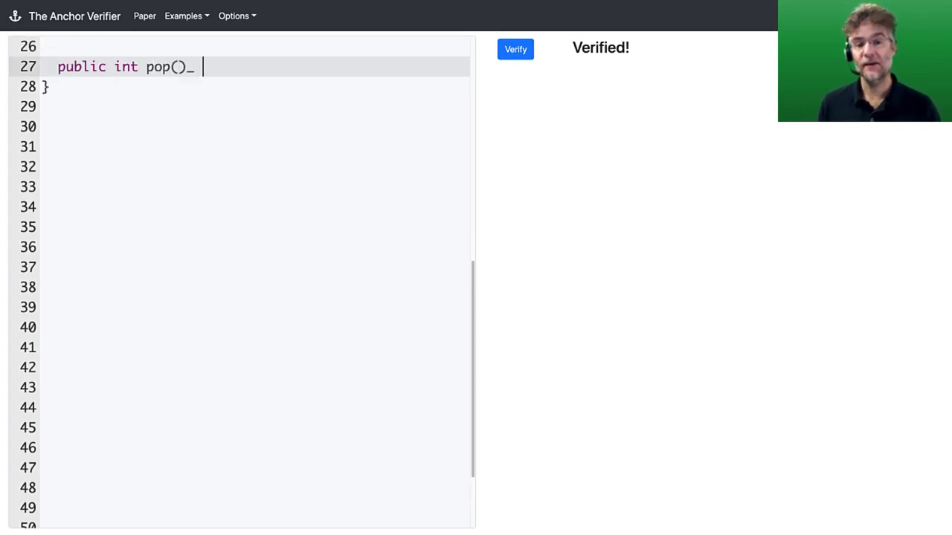
pyautogui.write('{ acquir')
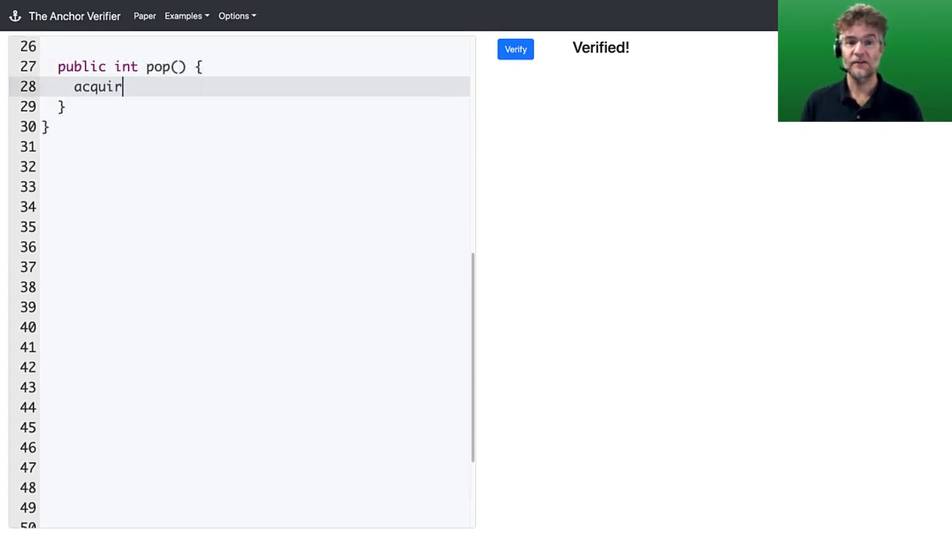
pyautogui.write('e(this);')
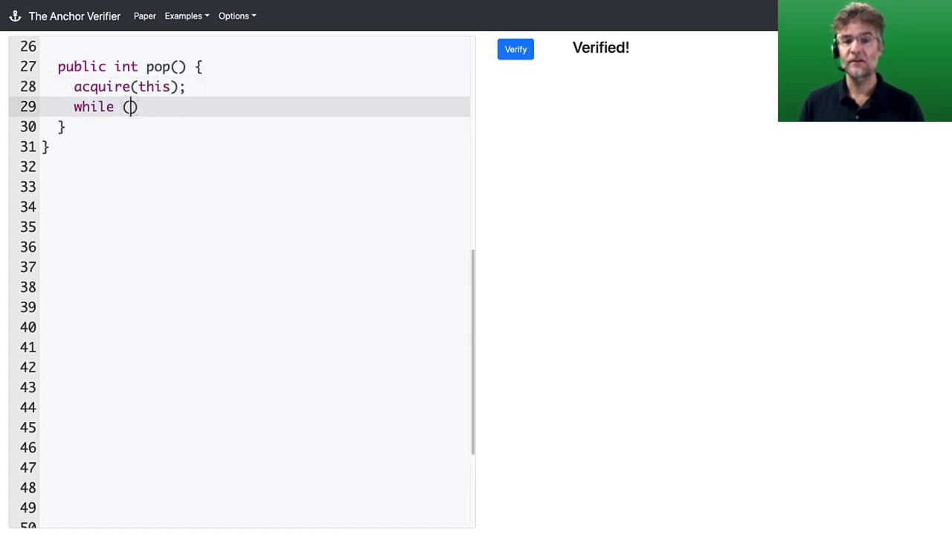
pyautogui.write('this.head == null')
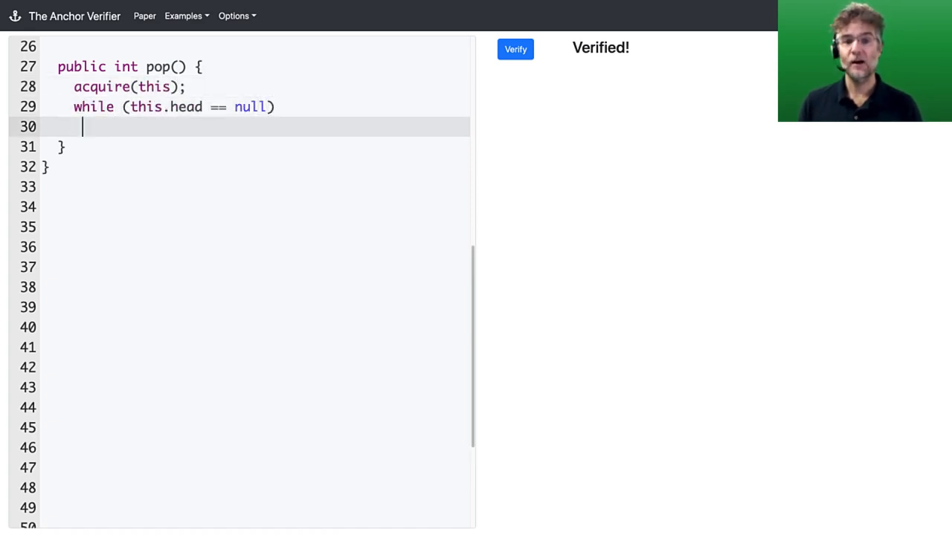
pyautogui.write('invariant holds(this);')
pyautogui.write('{')
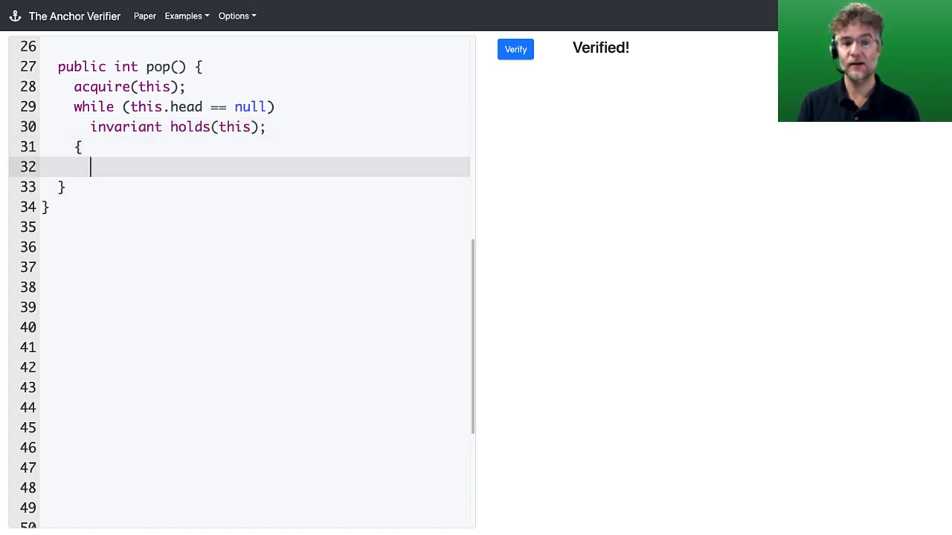
pyautogui.write('release(this);')
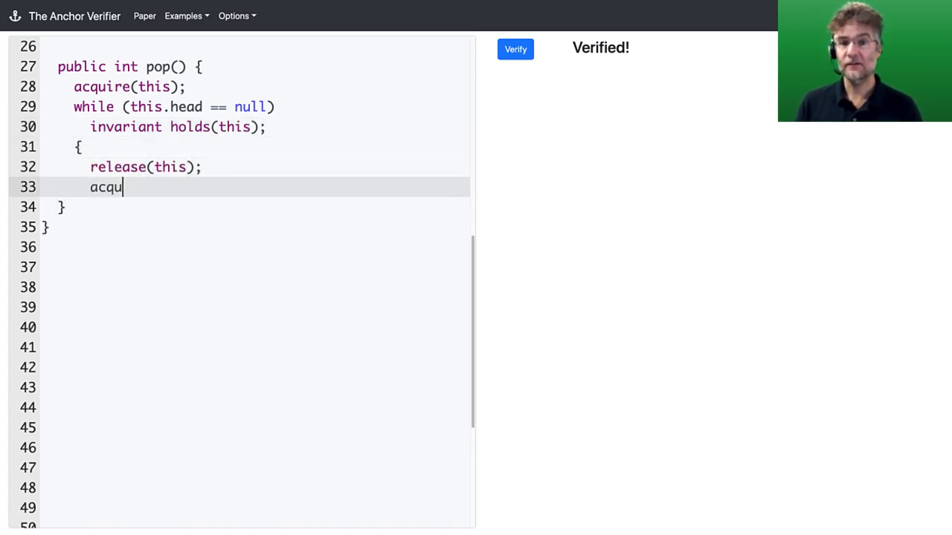
pyautogui.write('ire(this);')
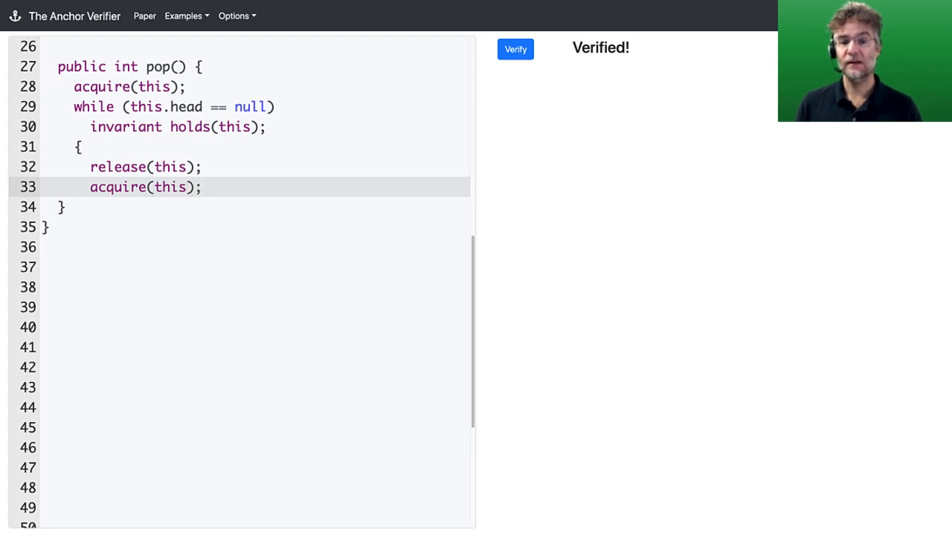
# - Read head.item into value, advance head to head.next, release(this), and return value
pyautogui.write('int value')
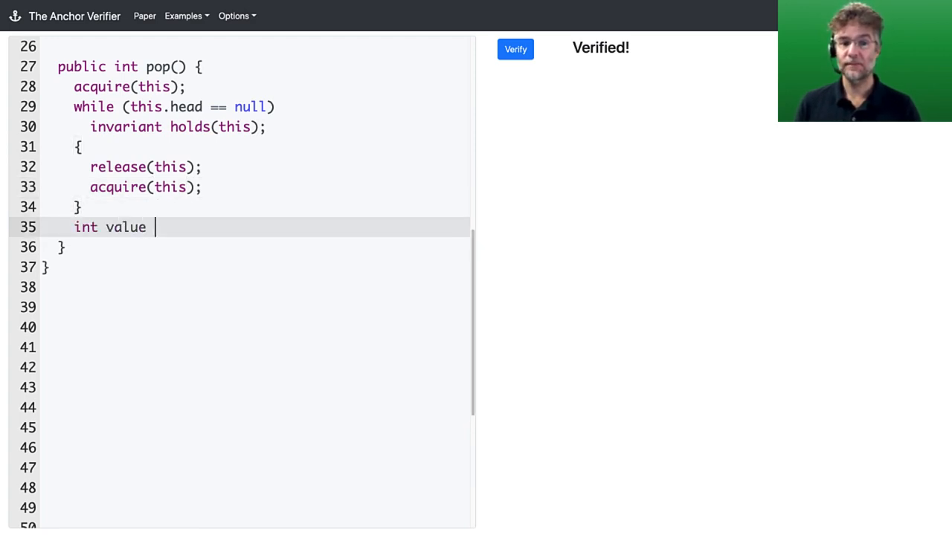
pyautogui.write('= this.head.item;')
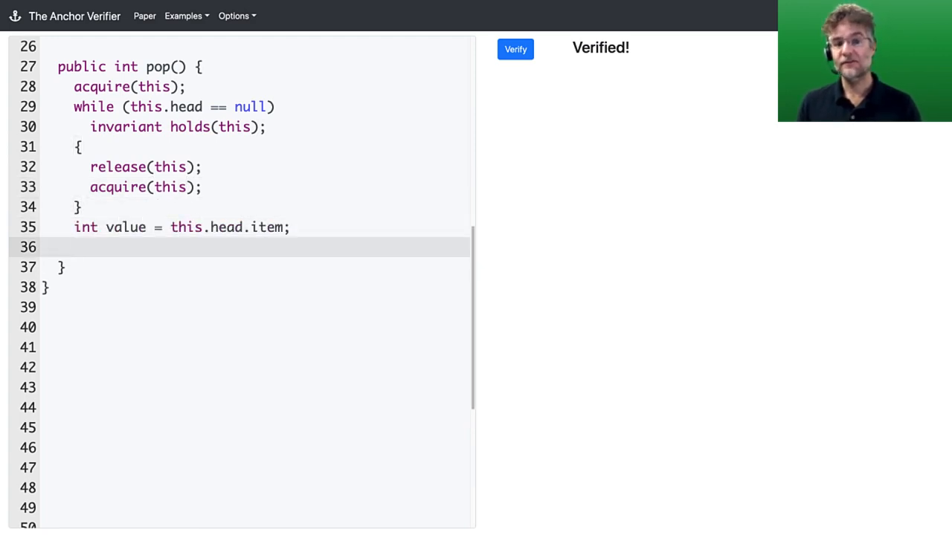
pyautogui.write('this.head = this.head')
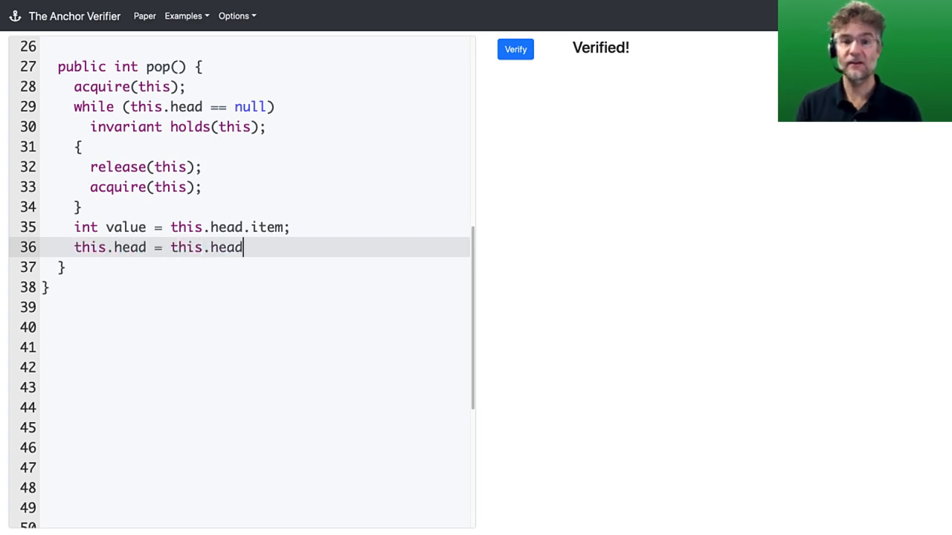
pyautogui.write('.next;')
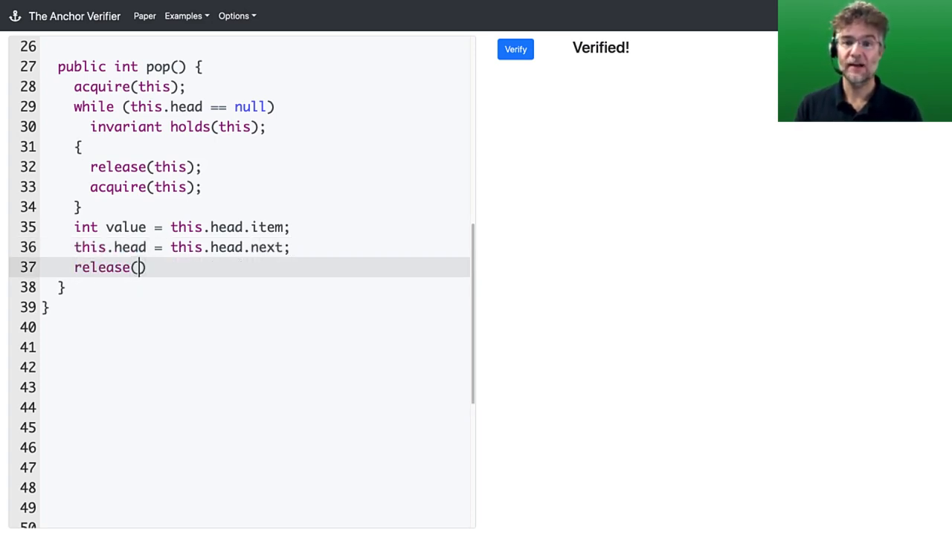
pyautogui.write('this);')
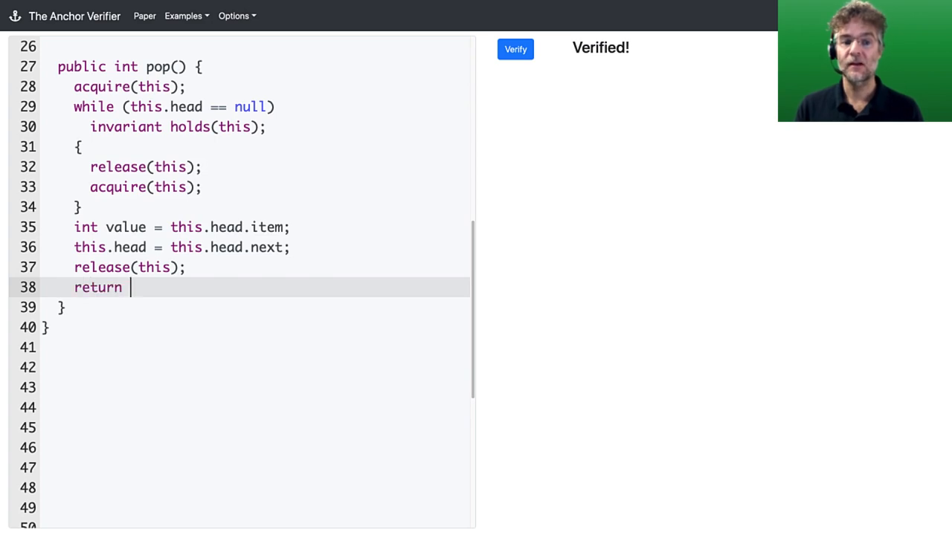
pyautogui.write('value;')
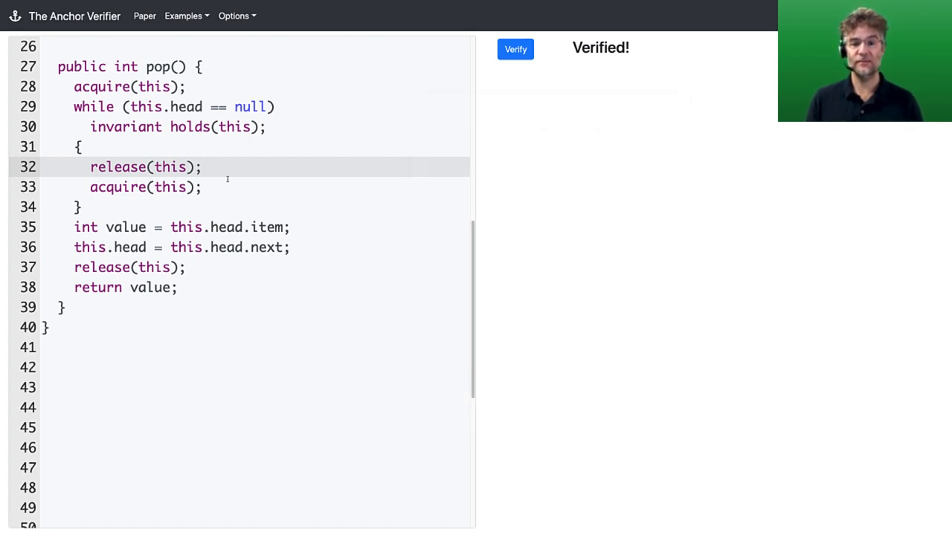
# - Insert 'yield;' after release(this) in pop's loop and re-verify successfully
pyautogui.write('6')
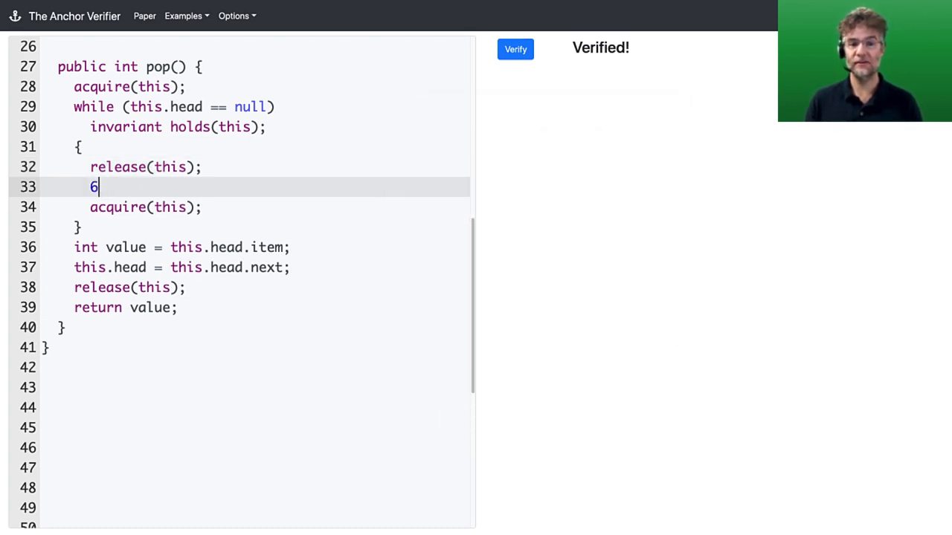
pyautogui.write('yield;')
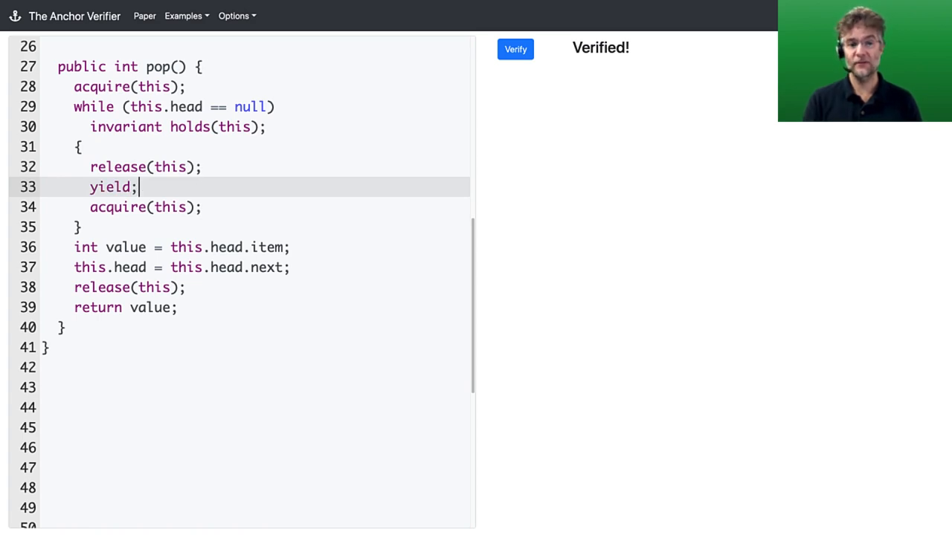
pyautogui.click(515, 49)
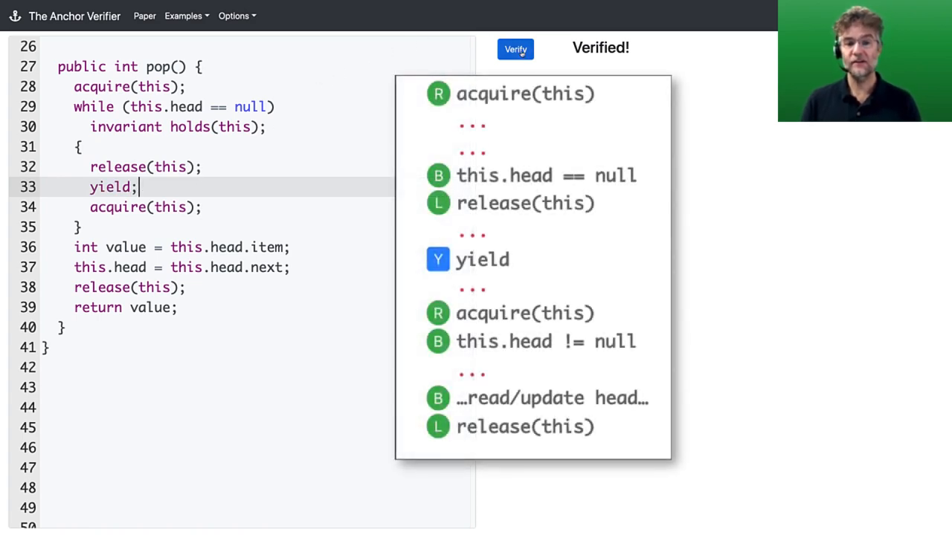
# - Dismiss the overview popup of pop's step pattern
pyautogui.click(514, 48)
pyautogui.write('en')
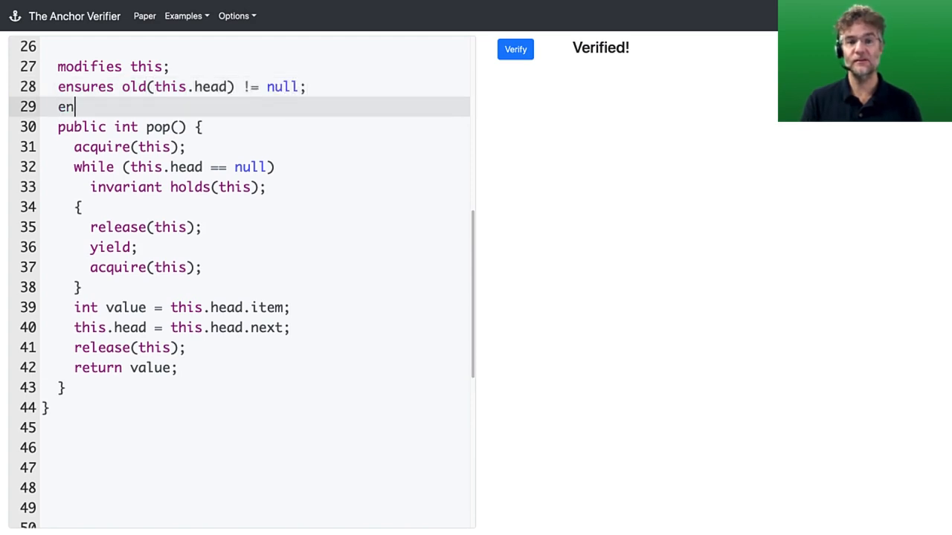
# - Add ensures $result == old(this.head.item) and this.head == old(this.head.next) to pop
pyautogui.write('sures $result == old(this.head.item);')
pyautogui.write('ensures this.head')
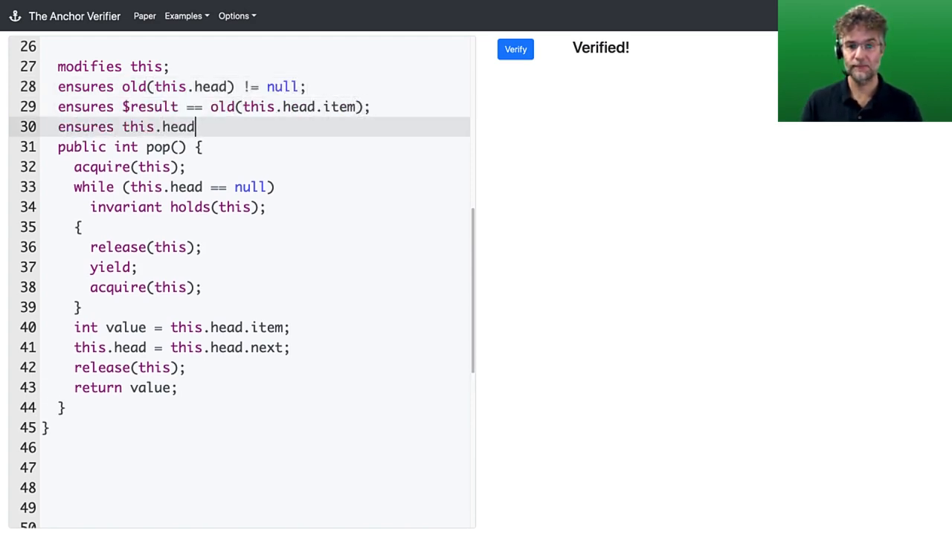
pyautogui.write('== old(this.head.next);')
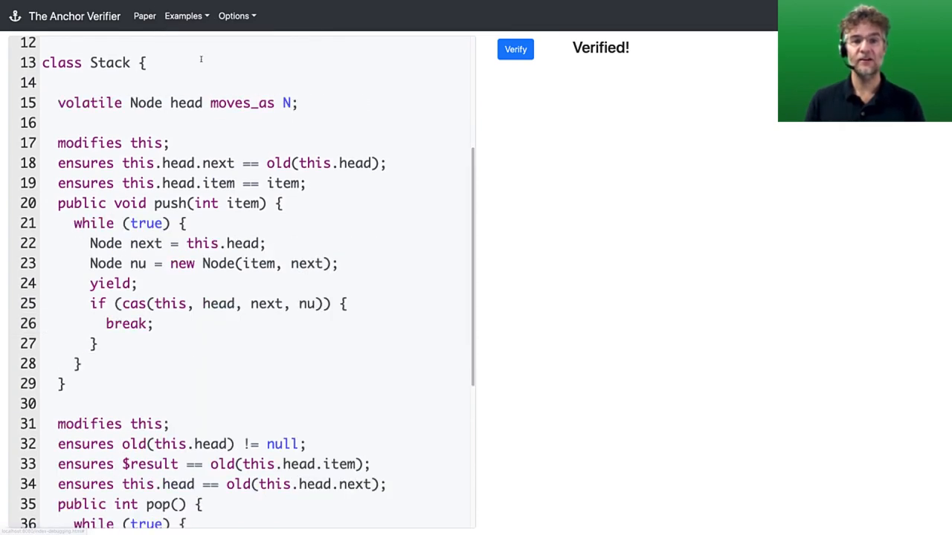
# - Switch from the CAS-based Stack back to the lock-based Stack example
pyautogui.click(515, 49)
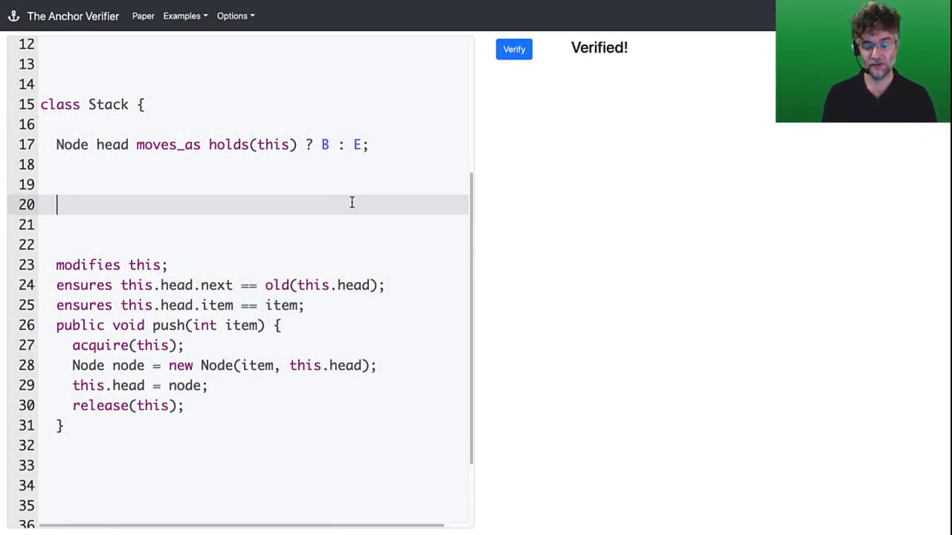
# - Write public void buggy() { this.push(10); assert this.head.item == 10; }
pyautogui.write('public void')
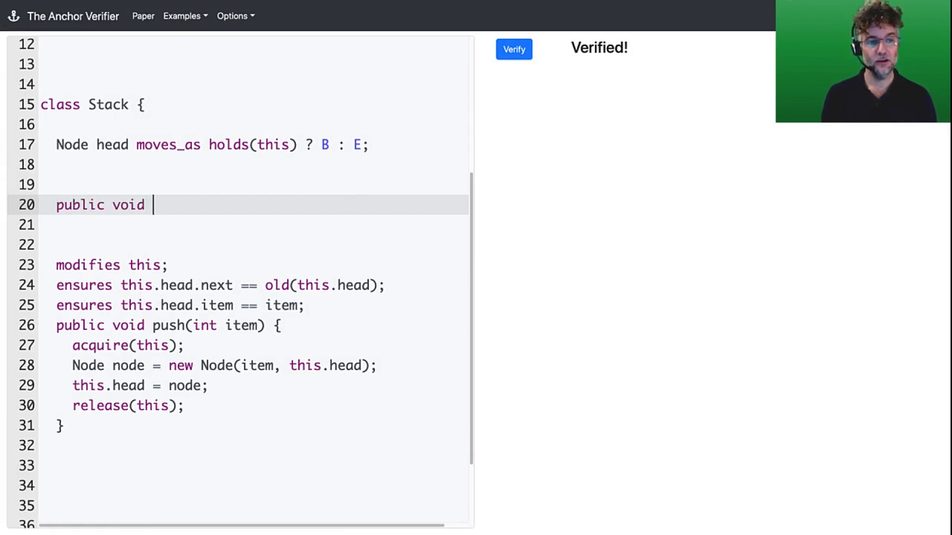
pyautogui.write('buggy() {')
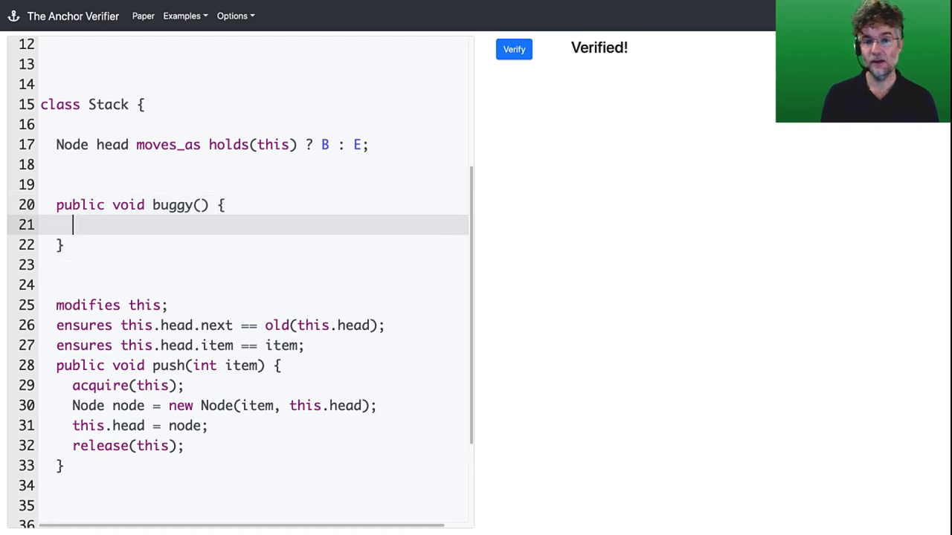
pyautogui.write('this.pi')
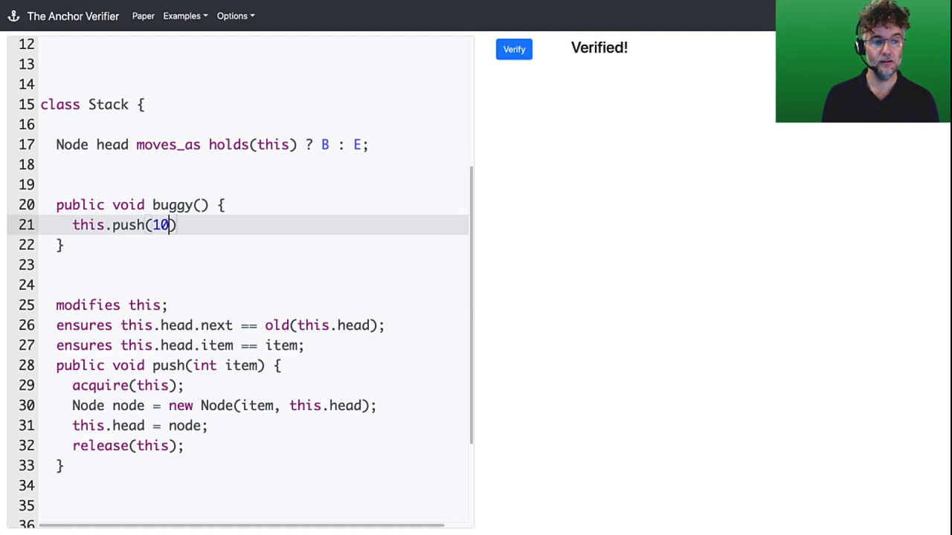
pyautogui.write('assert th')
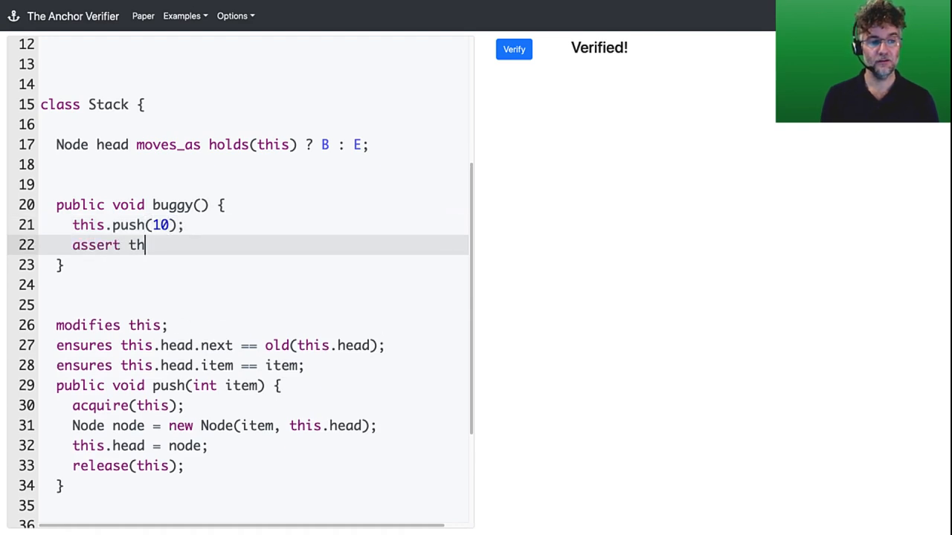
pyautogui.write('is.head.item ==')
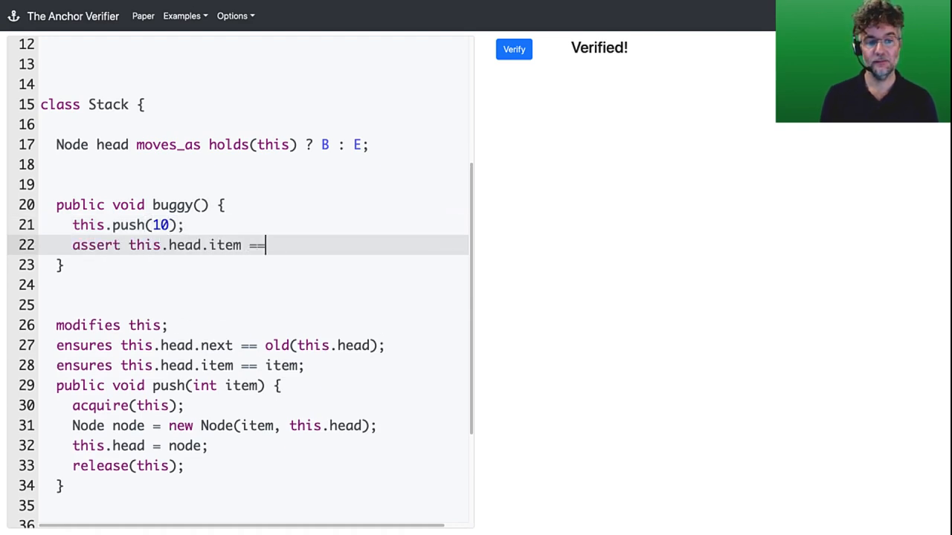
pyautogui.write('10;')
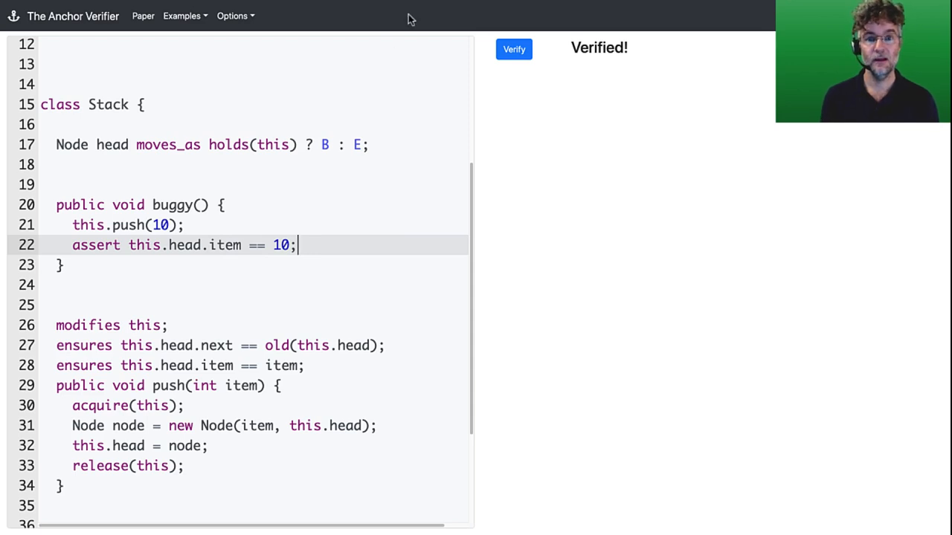
# - Verify and get one reduction error at buggy's assertion line
pyautogui.click(513, 47)
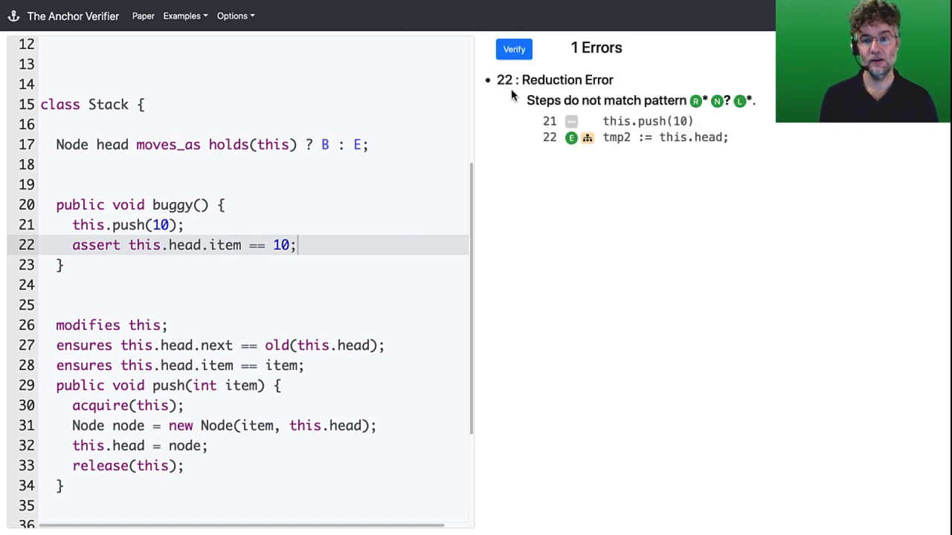
pyautogui.moveTo(687, 138)
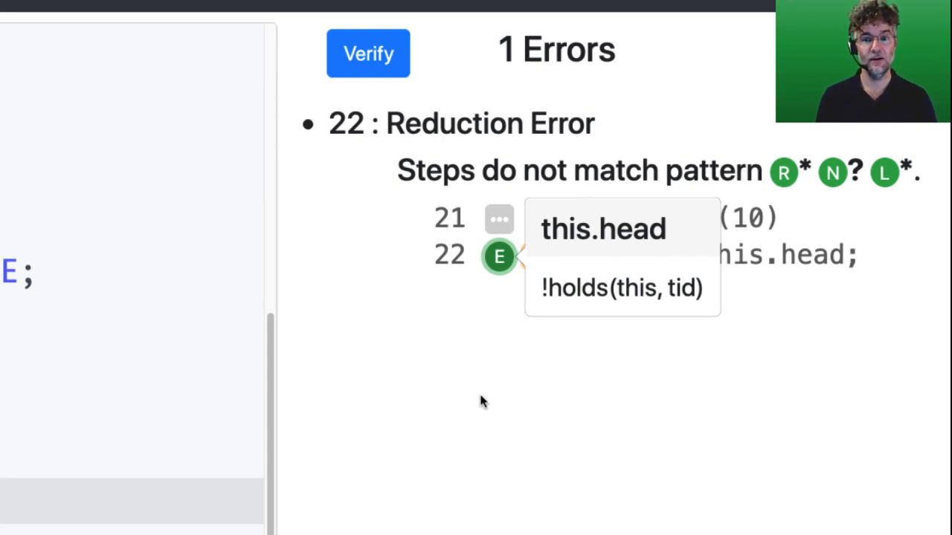
pyautogui.moveTo(455, 356)
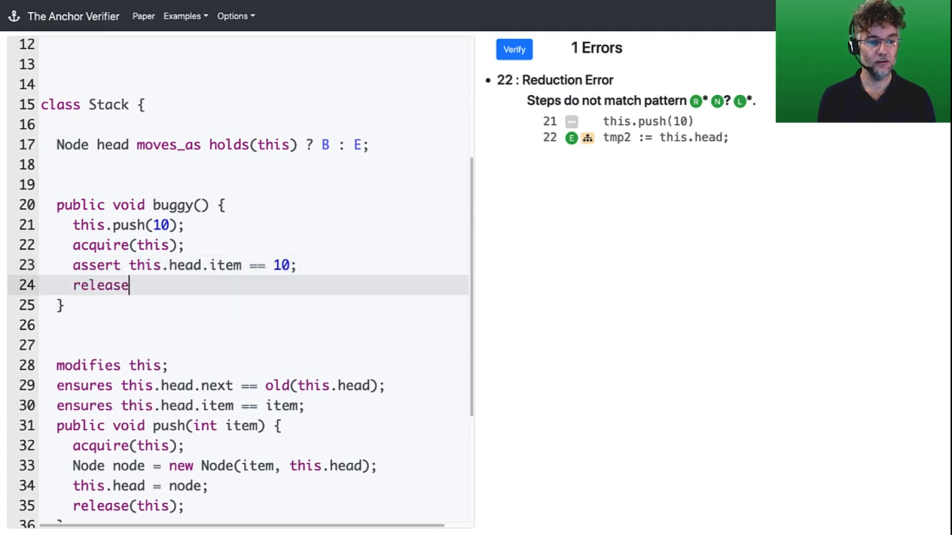
# - Wrap buggy's assert in acquire(this)/release(this) and re-verify, error now at acquire
pyautogui.write('(this);')
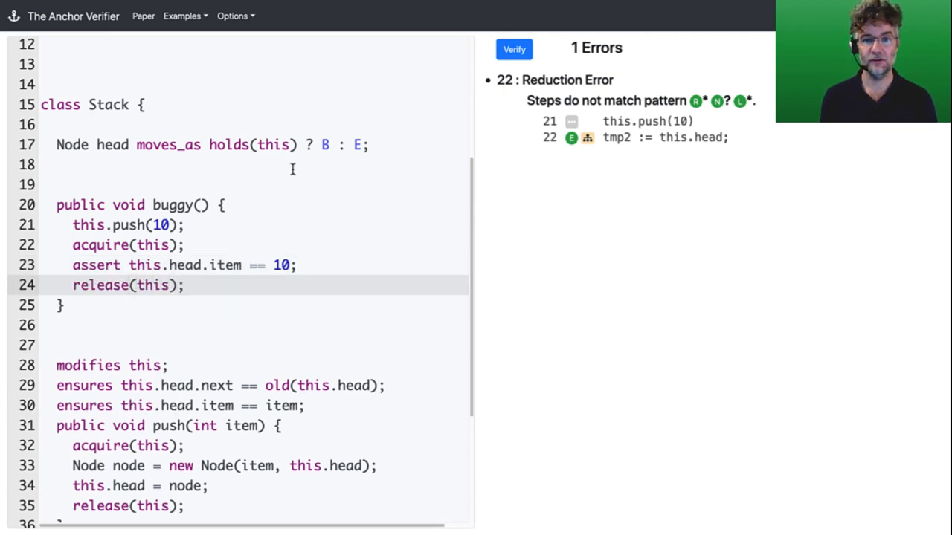
pyautogui.click(514, 47)
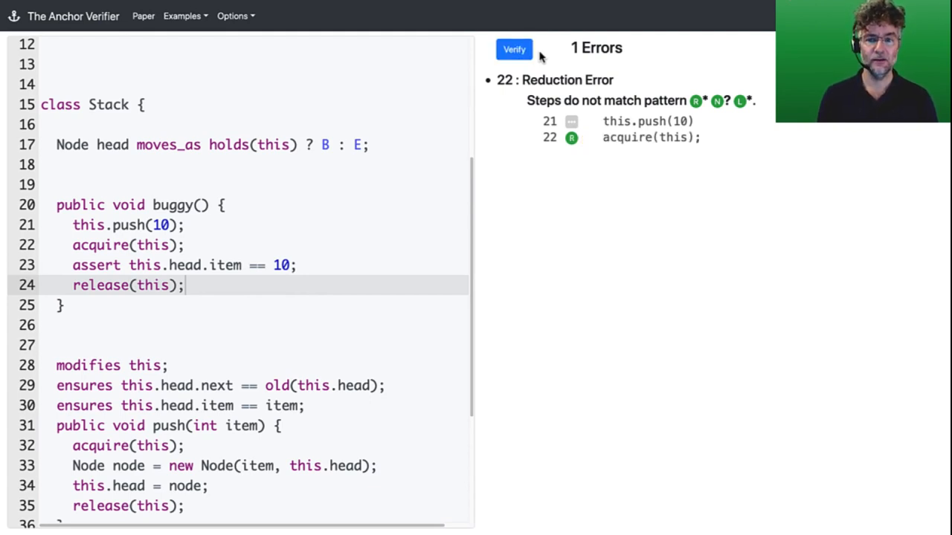
pyautogui.moveTo(543, 95)
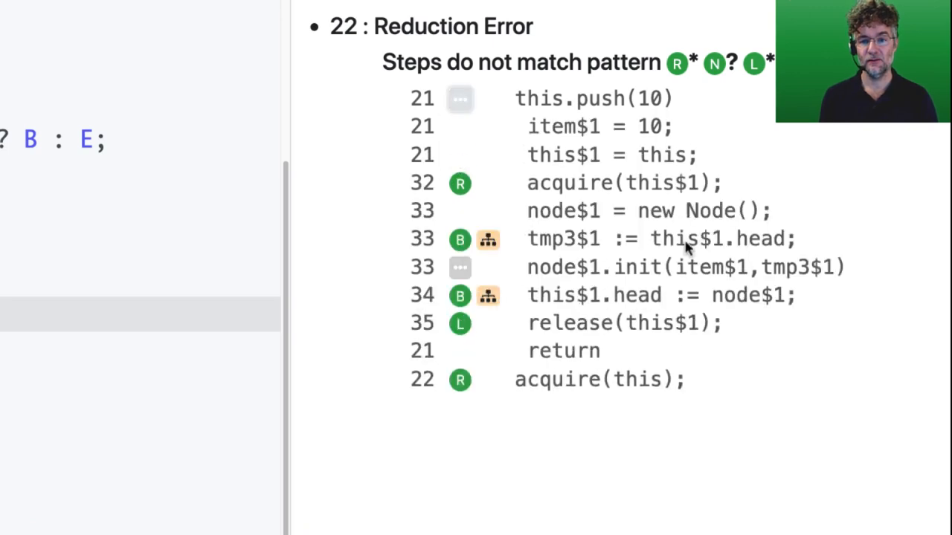
pyautogui.moveTo(707, 256)
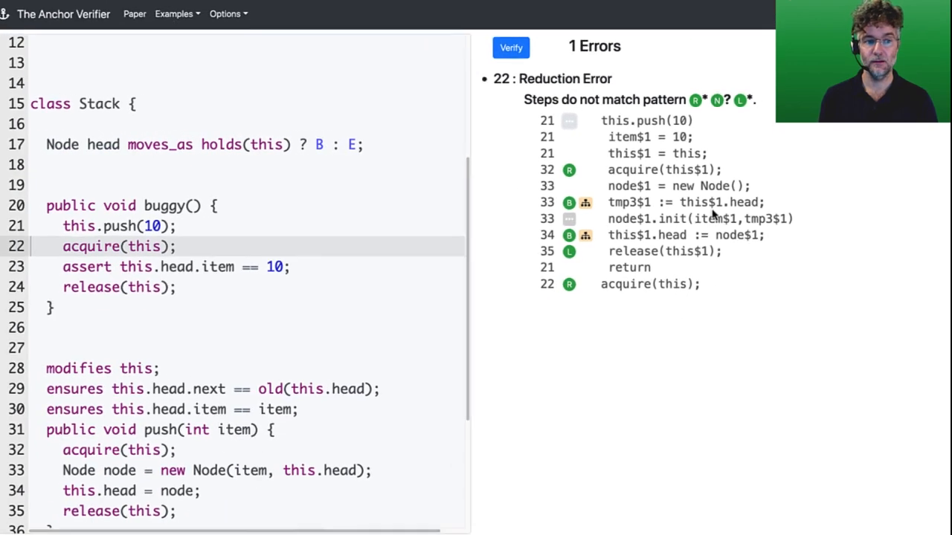
# - Add 'yield;' on a new line after the push call in buggy and re-verify
pyautogui.click(184, 226)
pyautogui.write('yield;')
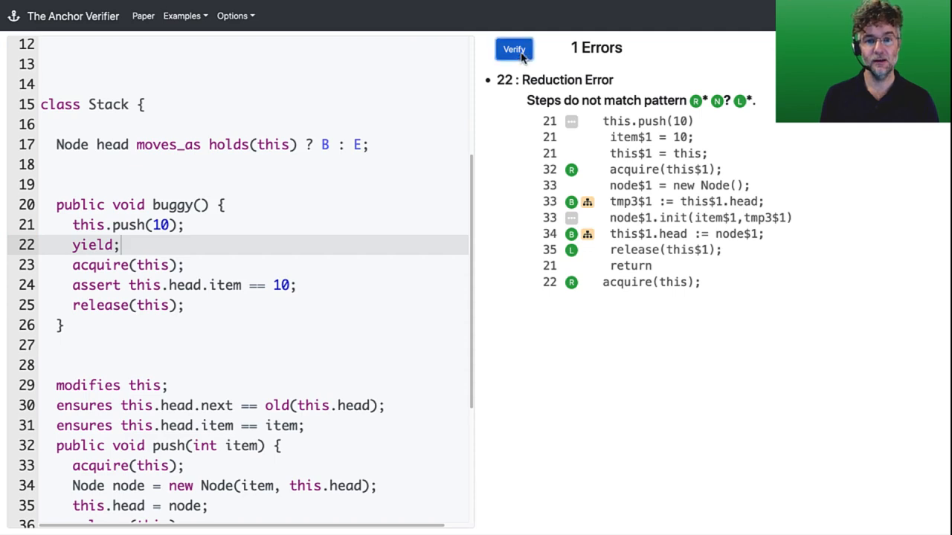
pyautogui.click(515, 49)
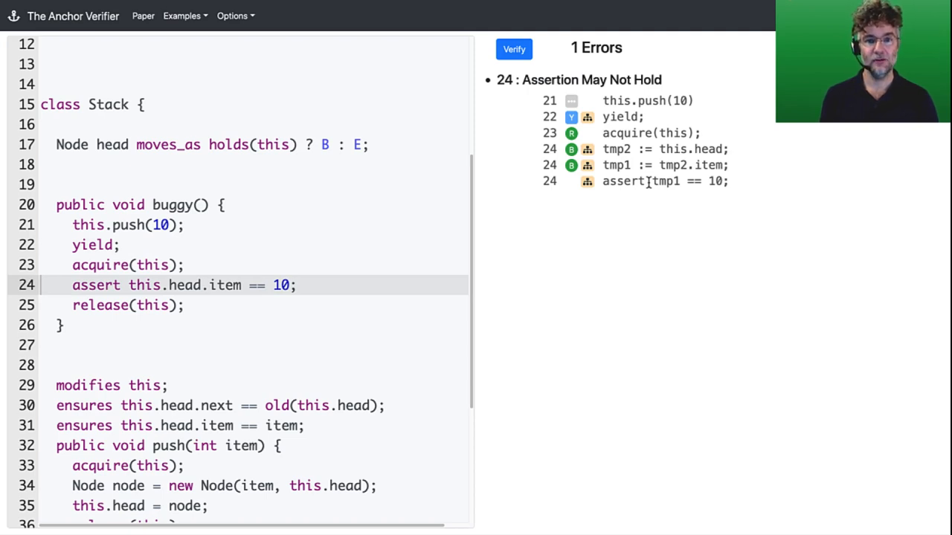
# - Show the counterexample heap at 'tmp2 := this.head', revealing the head node's item is 15
pyautogui.click(587, 181)
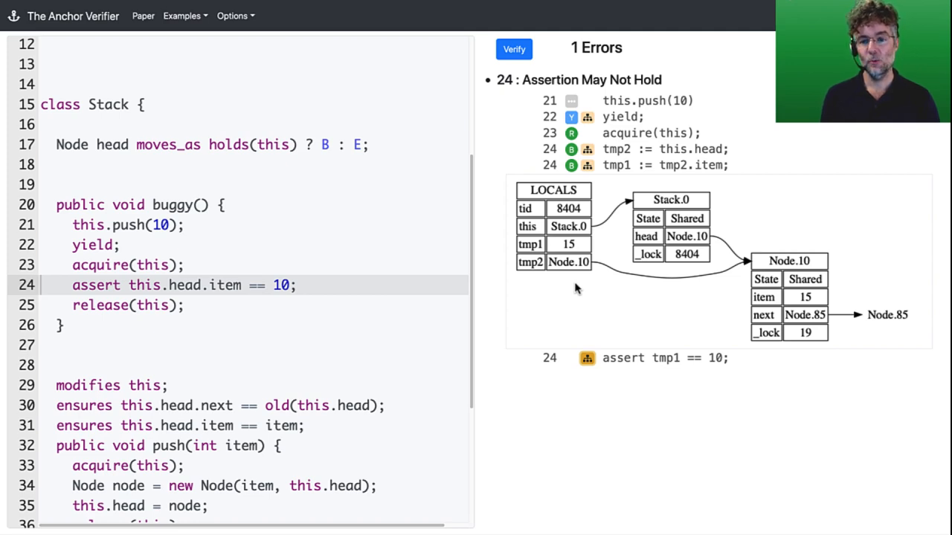
pyautogui.moveTo(607, 290)
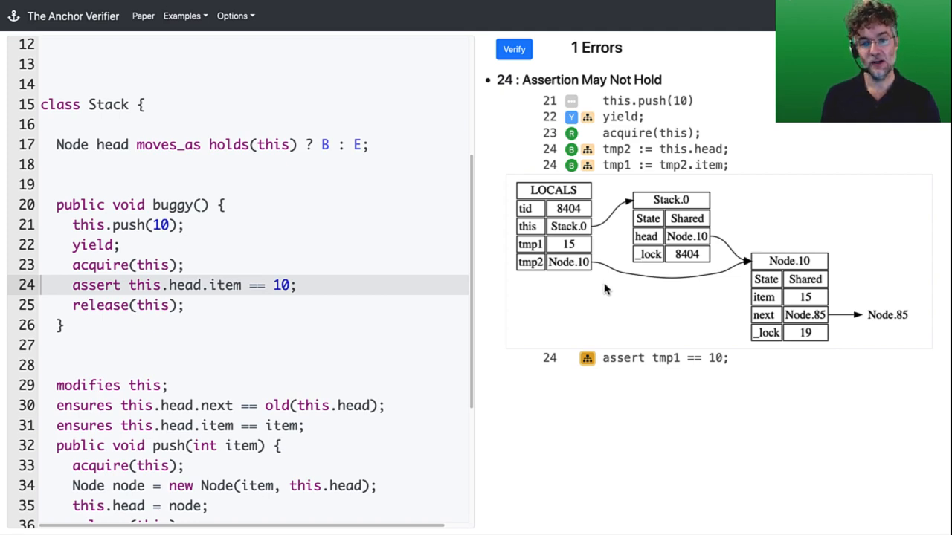
pyautogui.moveTo(587, 116)
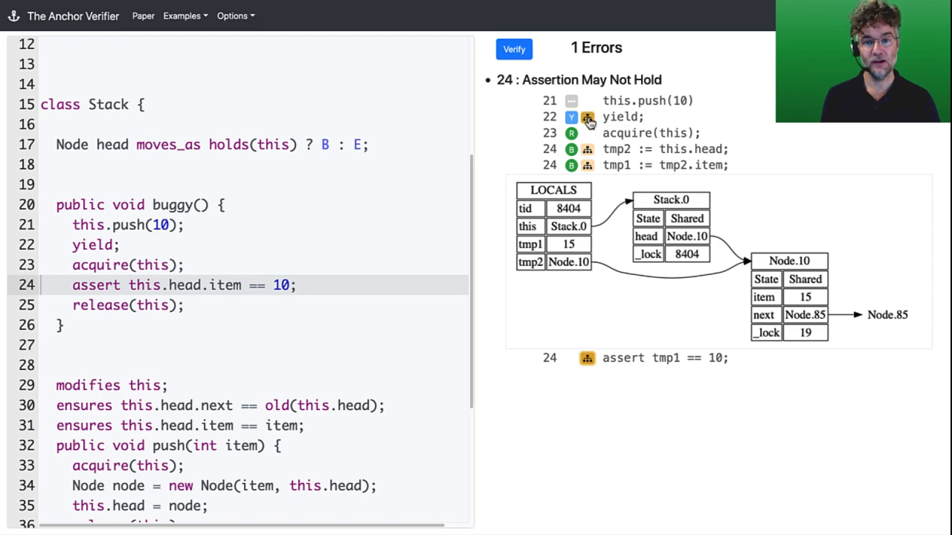